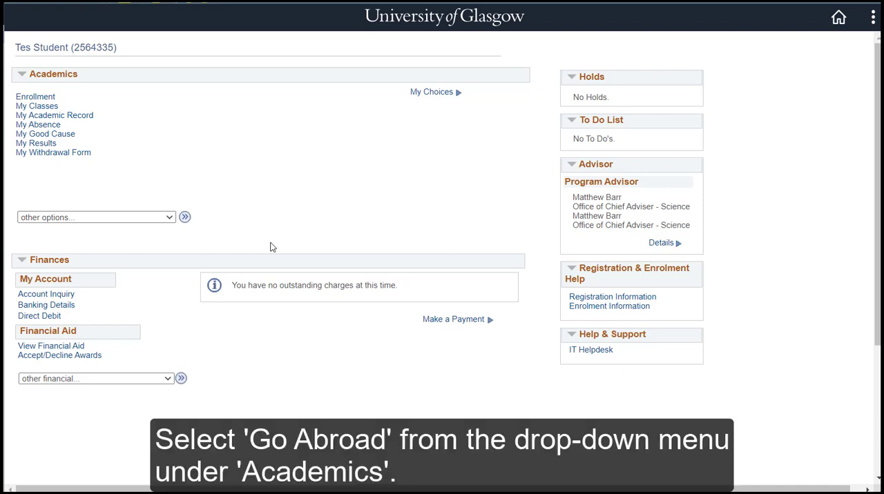
- Choose Go Abroad from the Academics other-options list and go to the Go Abroad main menu
left_click(95, 217)
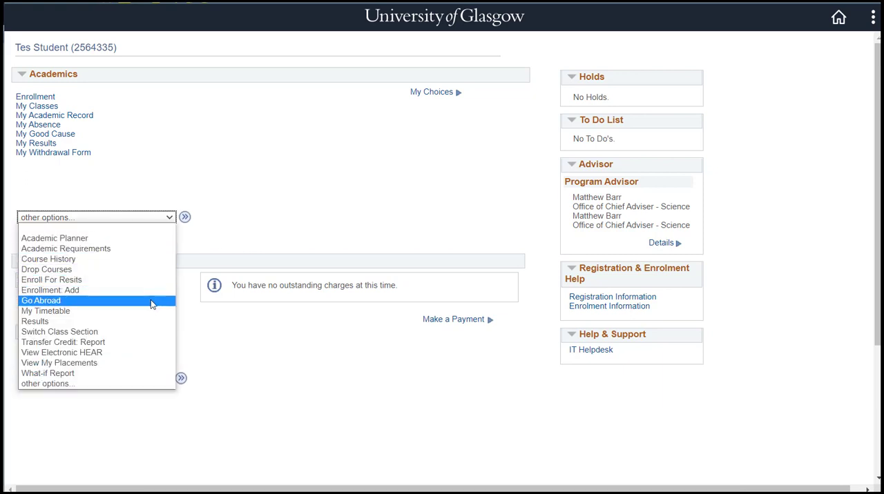
left_click(41, 300)
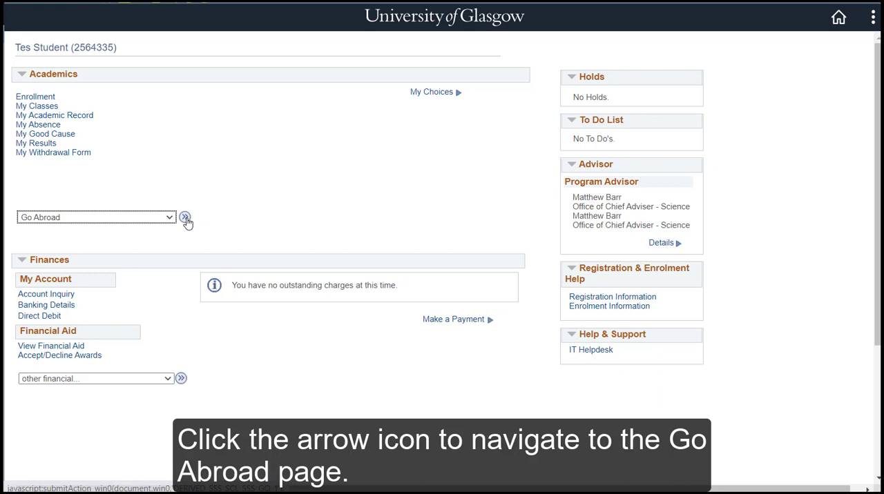
left_click(186, 217)
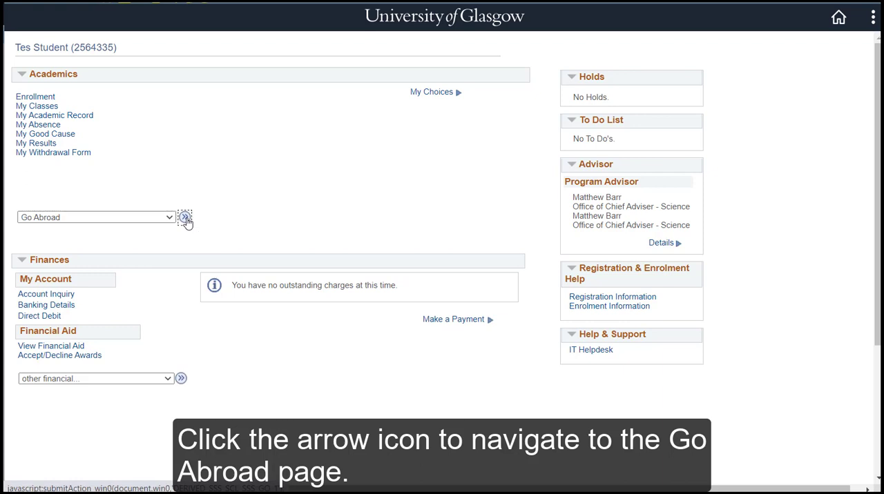
left_click(185, 218)
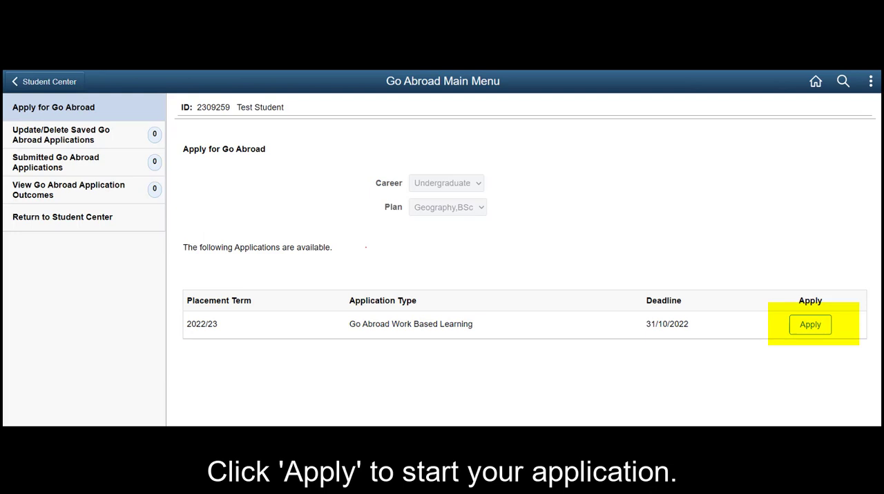
- Apply for the 2022/23 Work Based Learning programme from Apply for Go Abroad
left_click(809, 325)
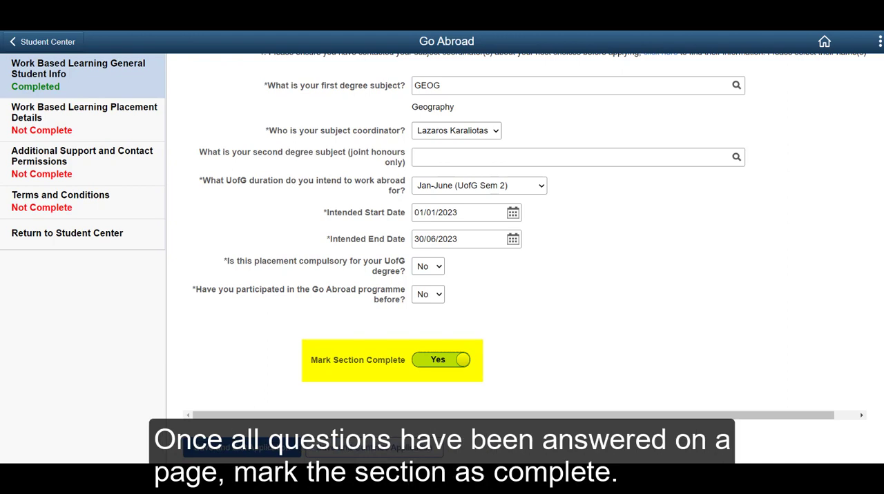
- Mark the General Student Info section of the application as complete
left_click(440, 359)
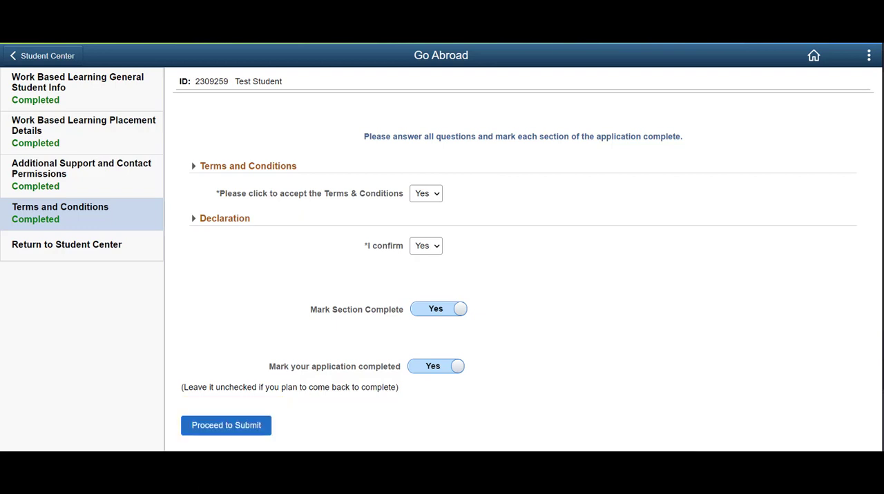
- Proceed to submit the completed 2022/23 Work Based Learning application
left_click(226, 426)
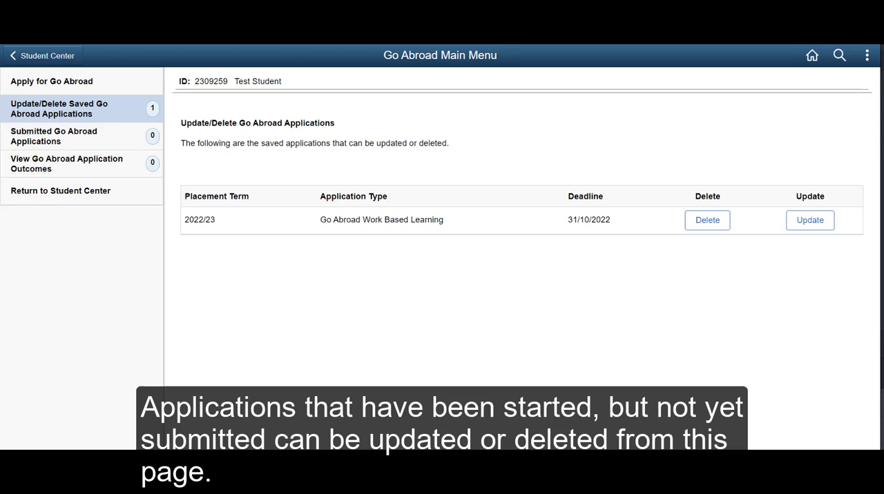
- Show the saved Go Abroad applications available to update or delete
left_click(69, 107)
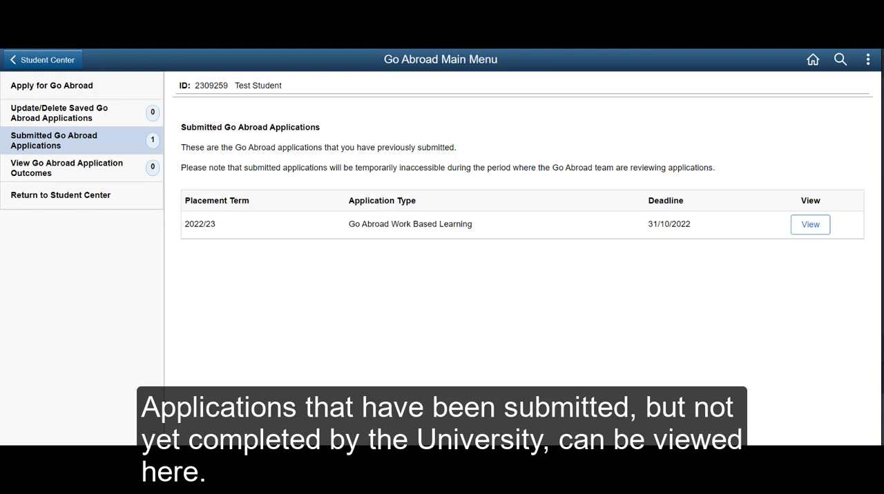
- List submitted Go Abroad applications and view the 2022/23 Work Based Learning one read-only
left_click(53, 141)
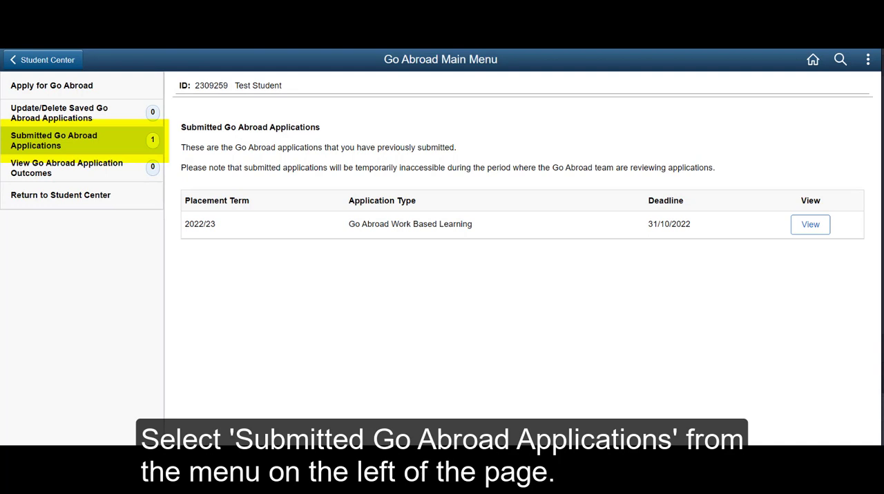
left_click(69, 141)
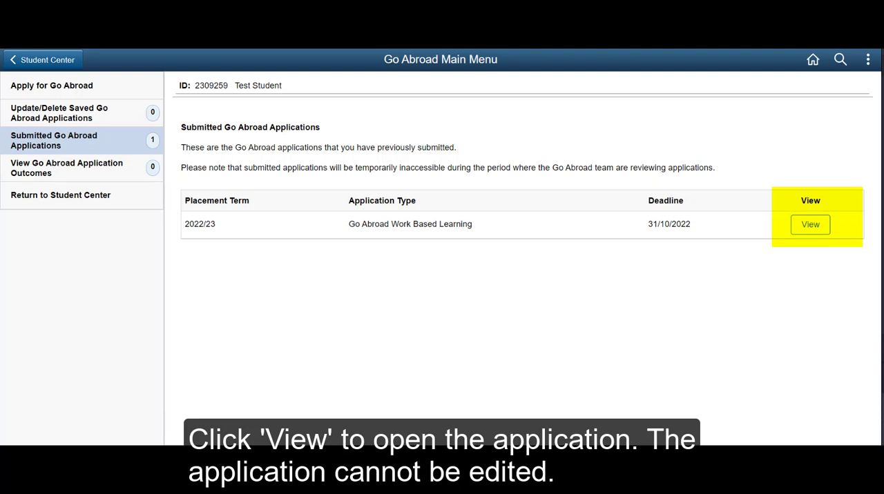
left_click(52, 86)
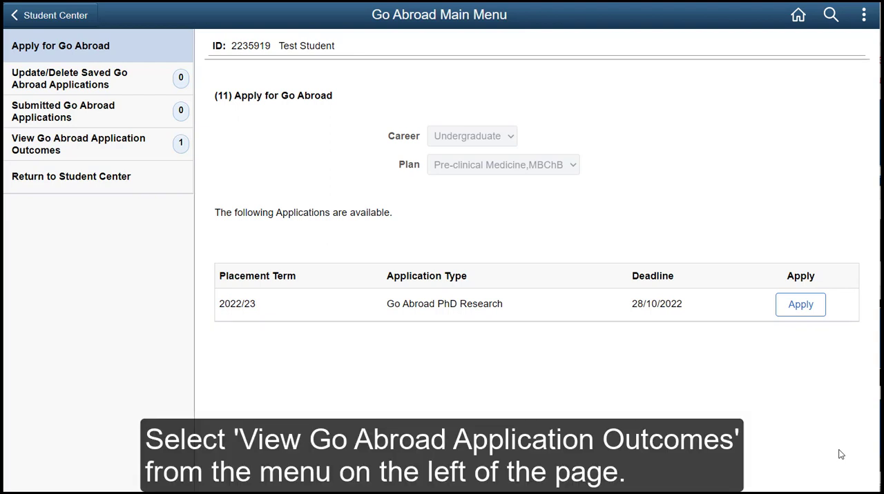
mouse_move(197, 180)
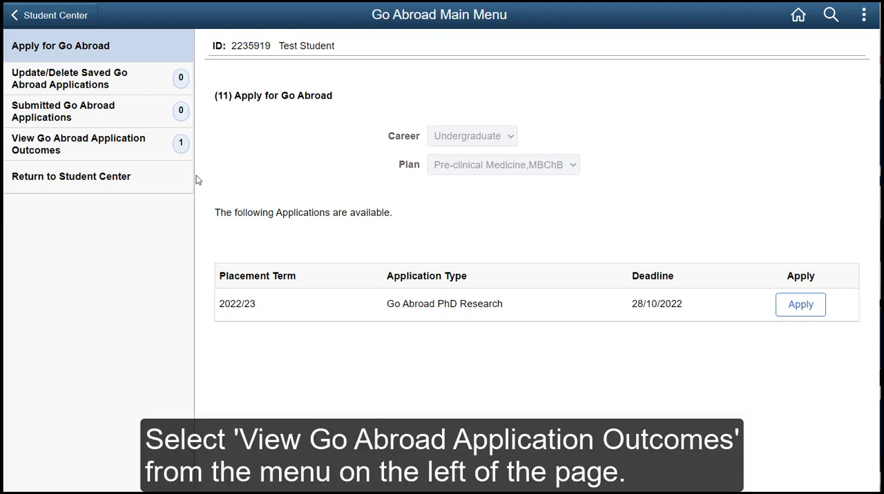
- Show Go Abroad application outcomes with the 2022/23 Universiteit Antwerpen Study Exchange offer
left_click(78, 144)
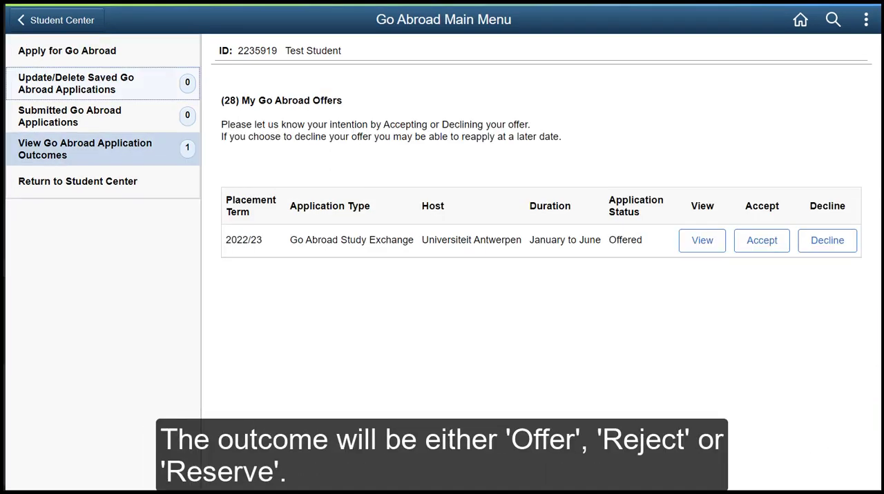